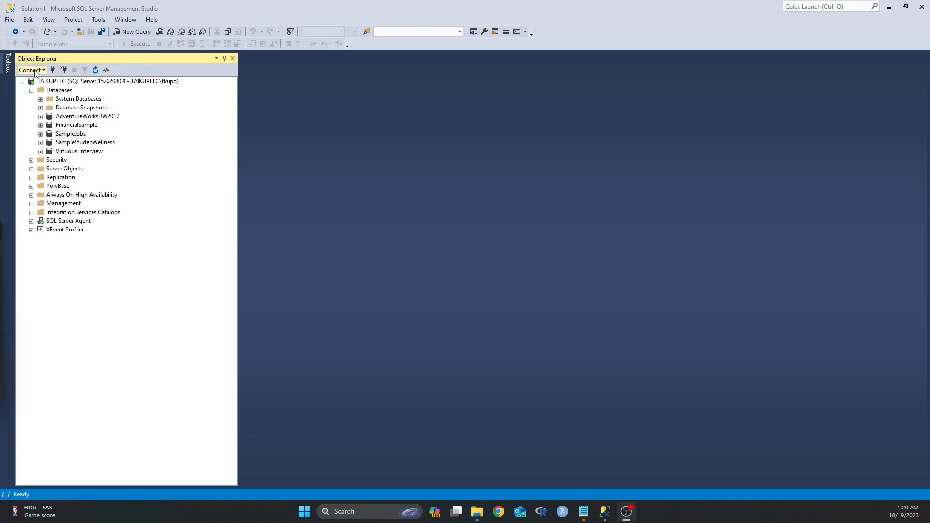
Step: Dismiss the Database Engine connection dialog and select the SampleJobs database
left_click(31, 69)
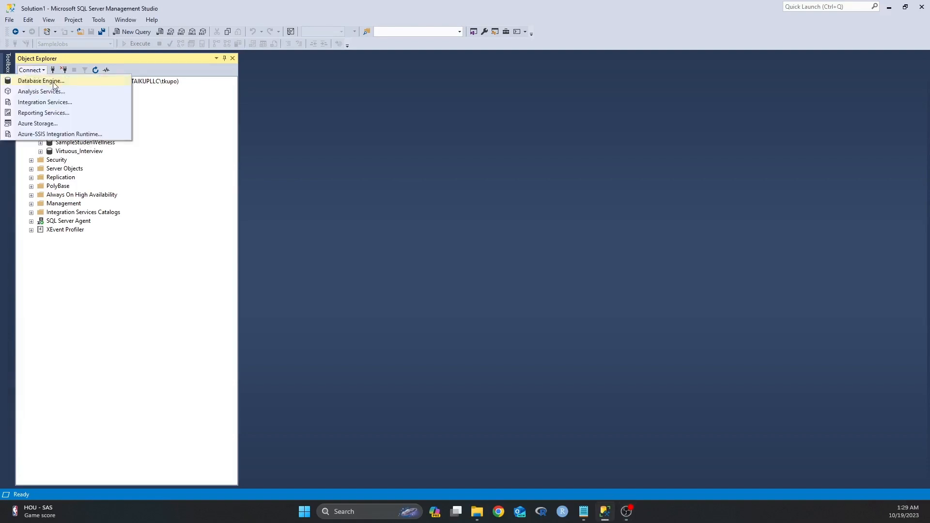
left_click(40, 81)
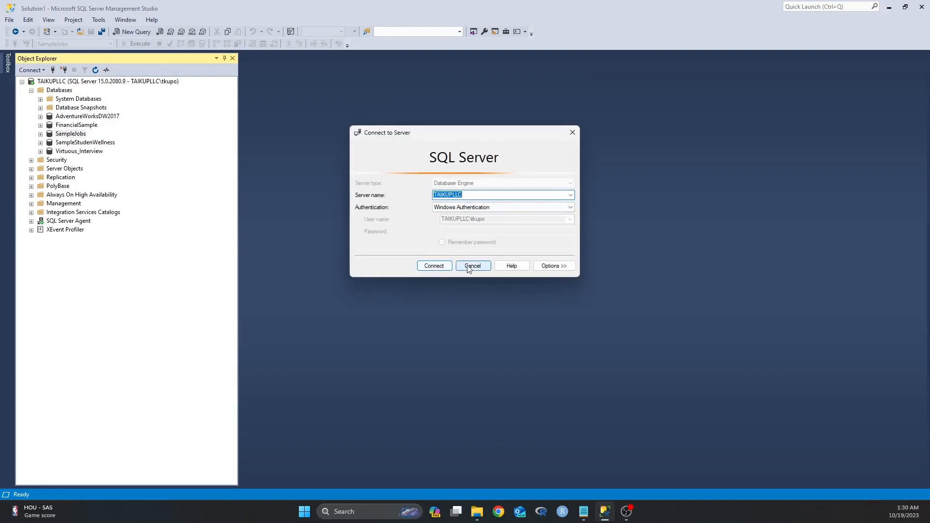
left_click(472, 265)
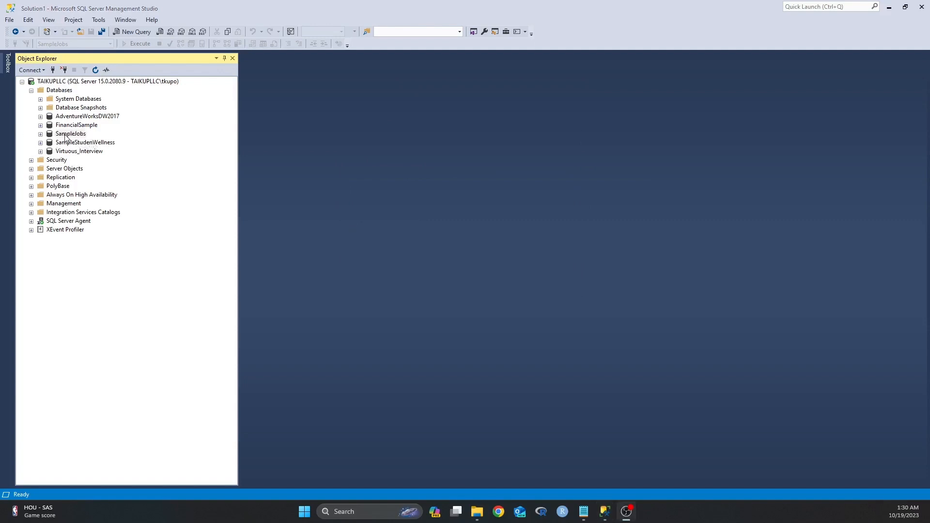
left_click(70, 134)
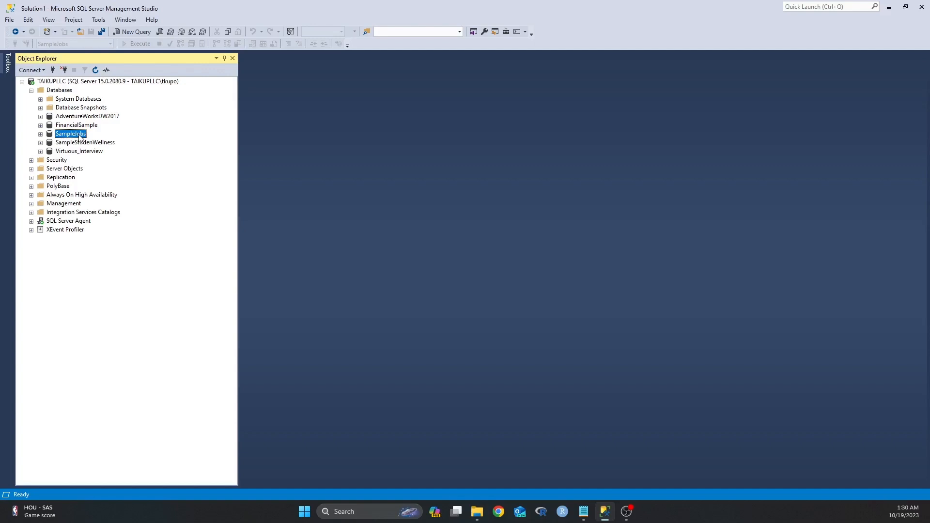
Step: Widen column A of the Employees2 sheet in Excel so full ID numbers display
left_click(636, 511)
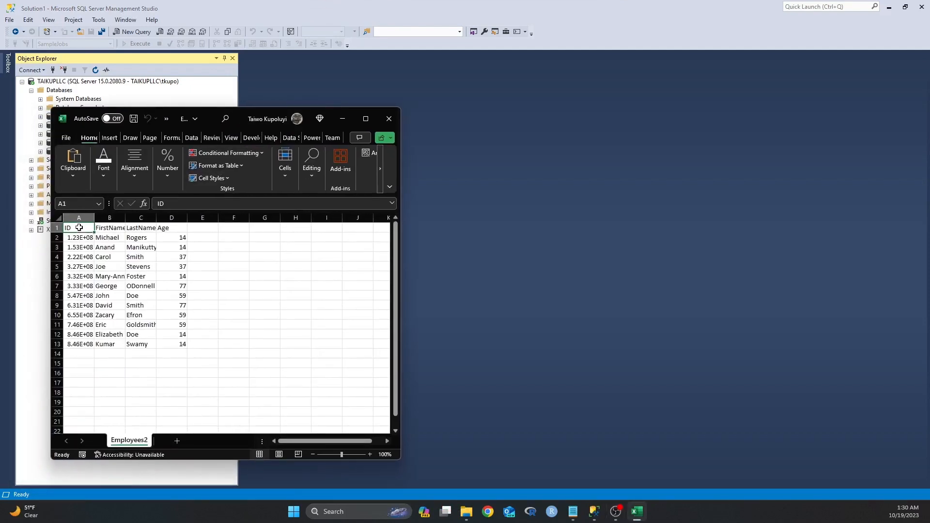
left_click_drag(78, 228, 171, 228)
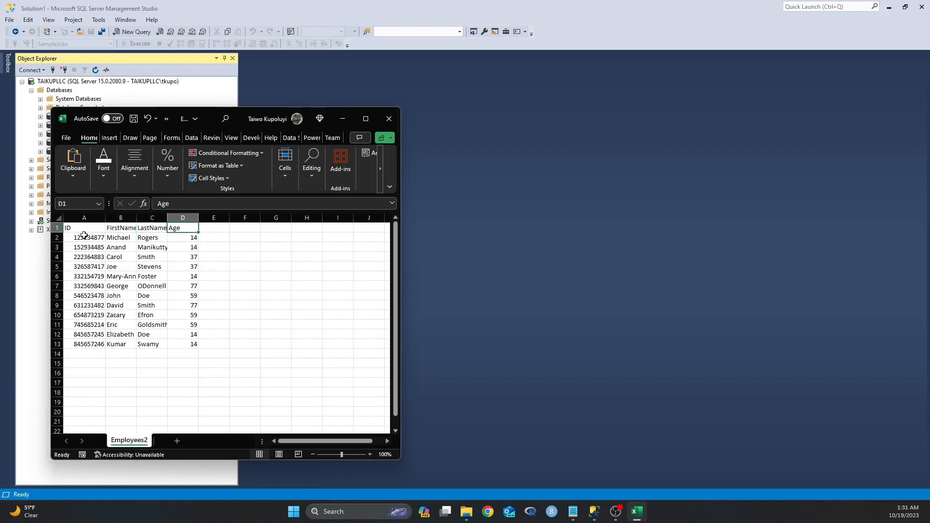
left_click_drag(84, 238, 84, 344)
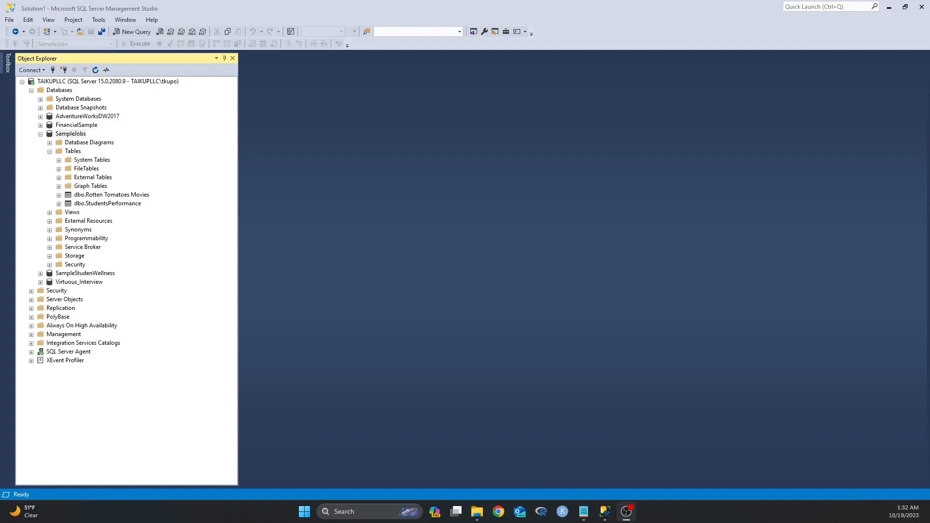
Step: Collapse the Tables folder and open a new SampleJobs query holding the CREATE TABLE script
left_click(50, 150)
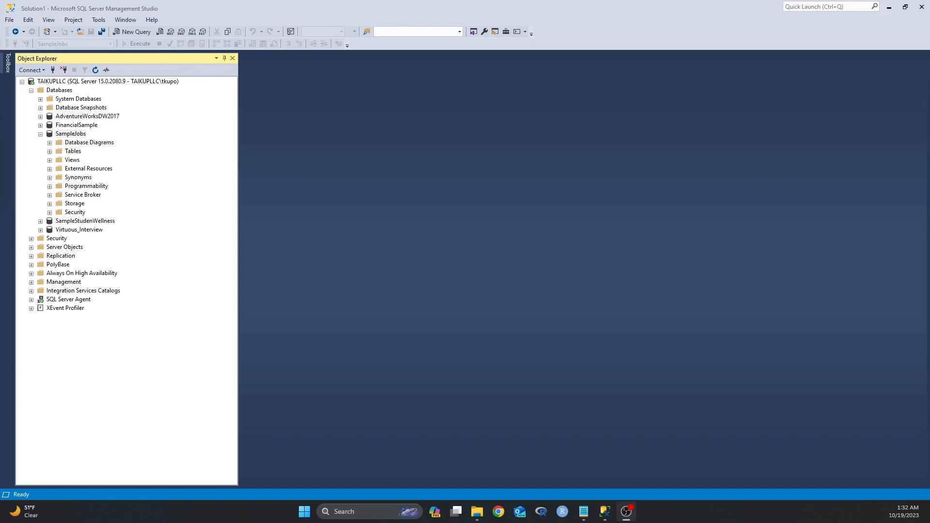
left_click(132, 32)
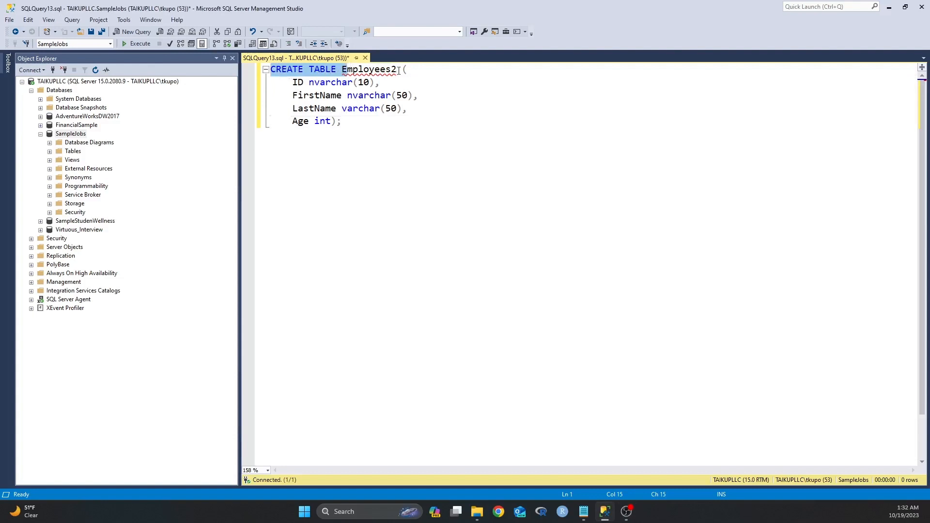
double_click(368, 70)
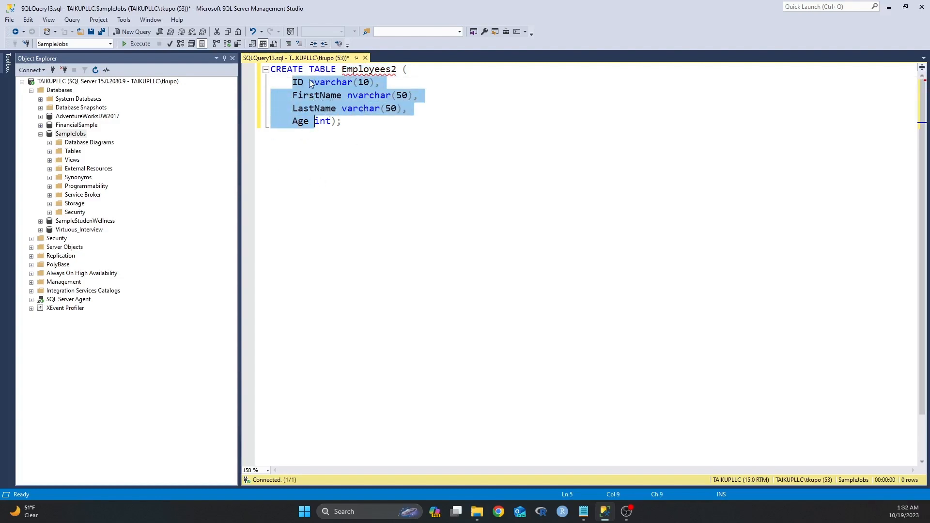
Step: Review the ID, FirstName and LastName columns, changing LastName to nvarchar(50)
left_click(305, 83)
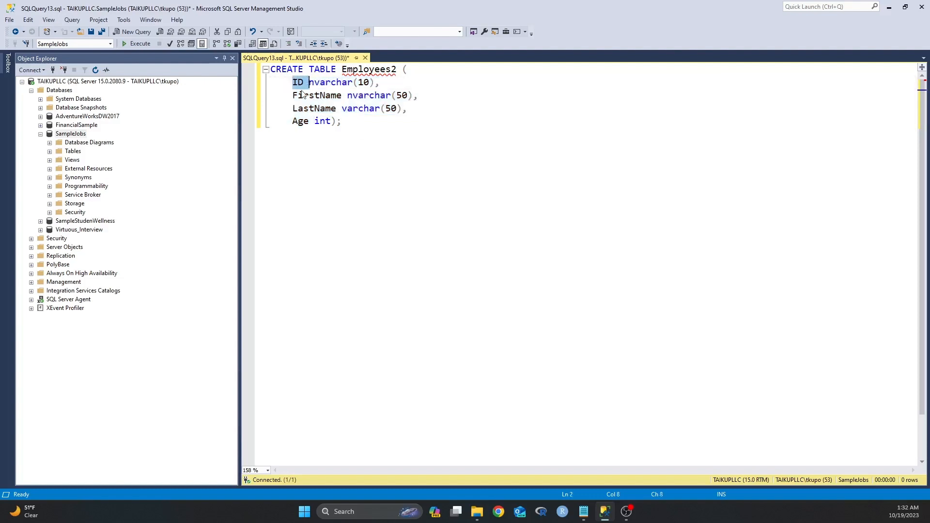
double_click(317, 95)
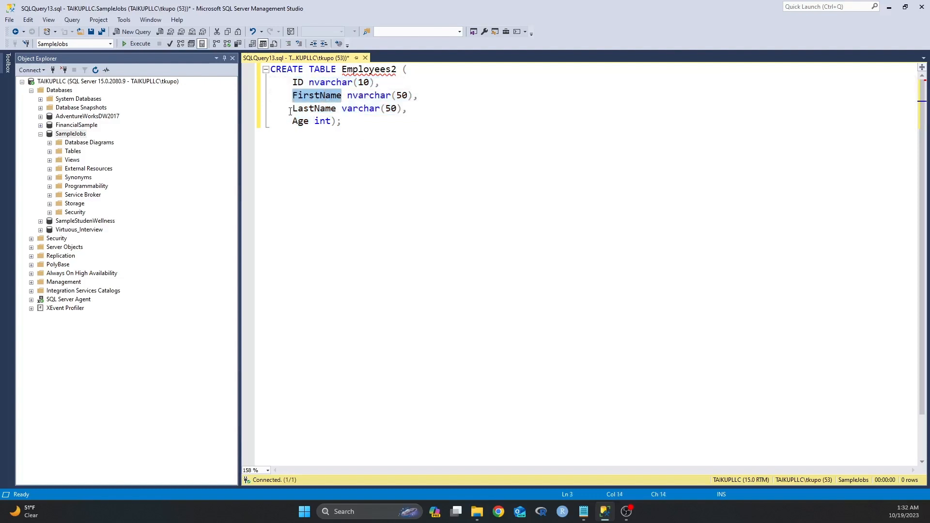
double_click(314, 108)
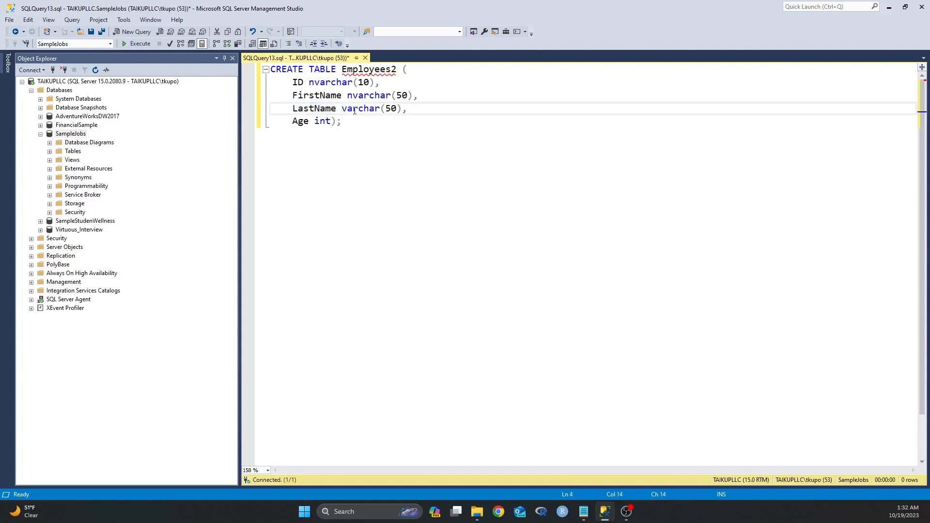
type("n")
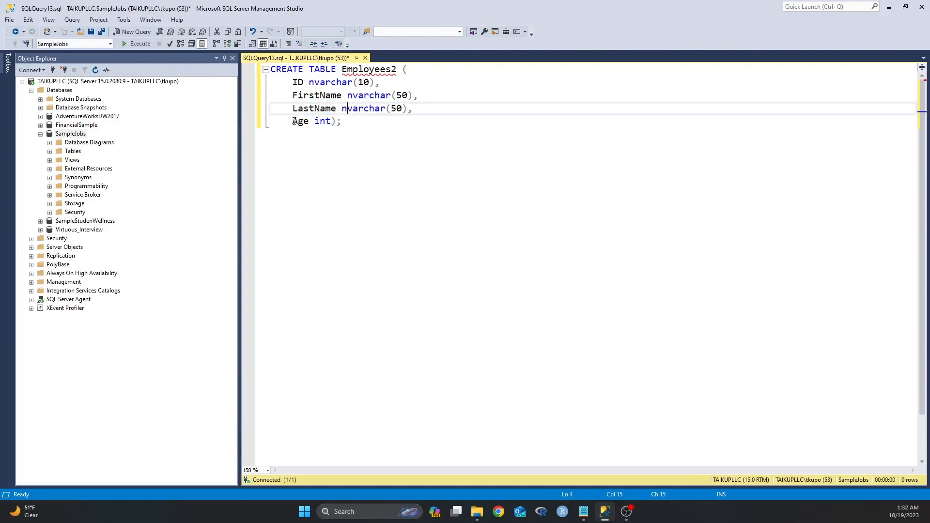
double_click(300, 121)
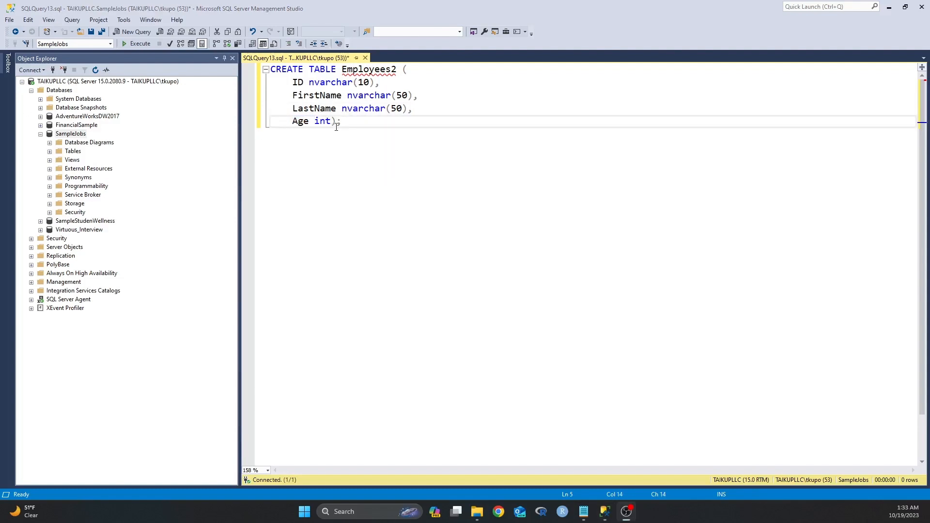
left_click(136, 44)
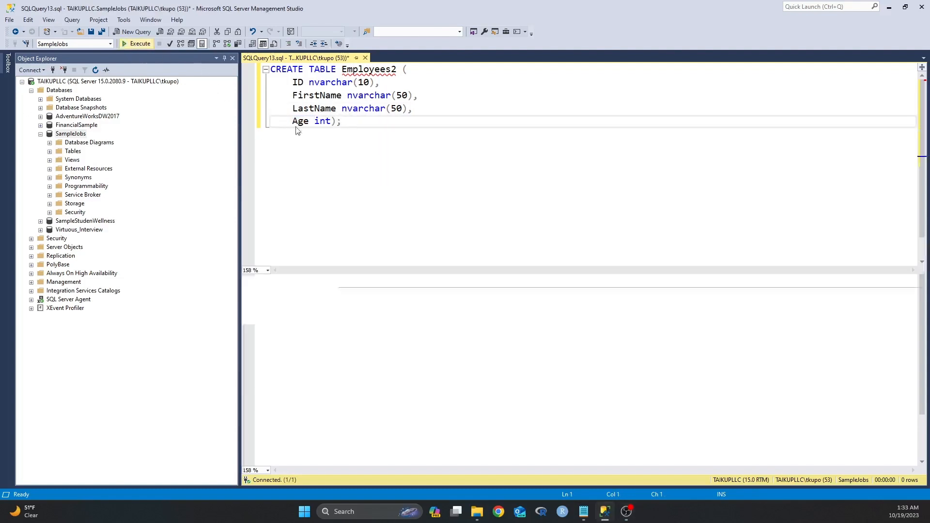
Step: Run the CREATE TABLE script and confirm dbo.Employees2 is listed under SampleJobs tables
left_click(136, 43)
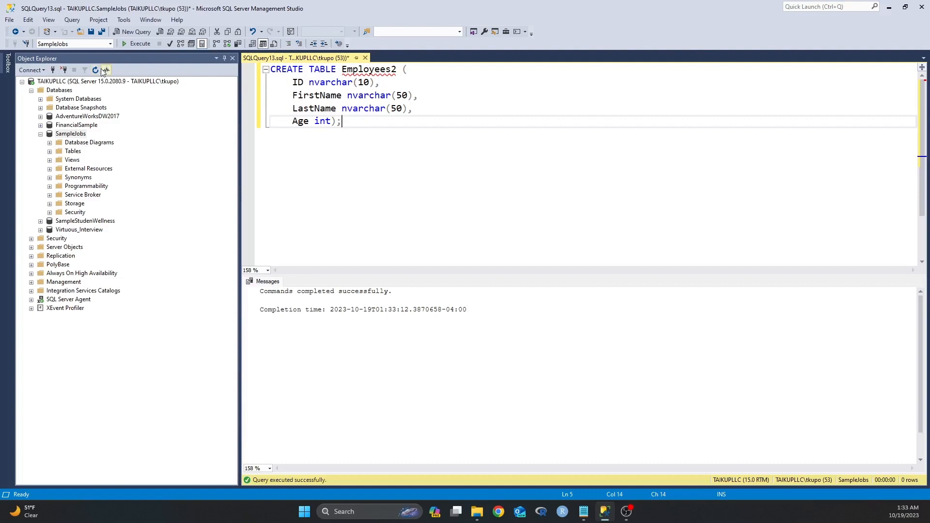
mouse_move(95, 69)
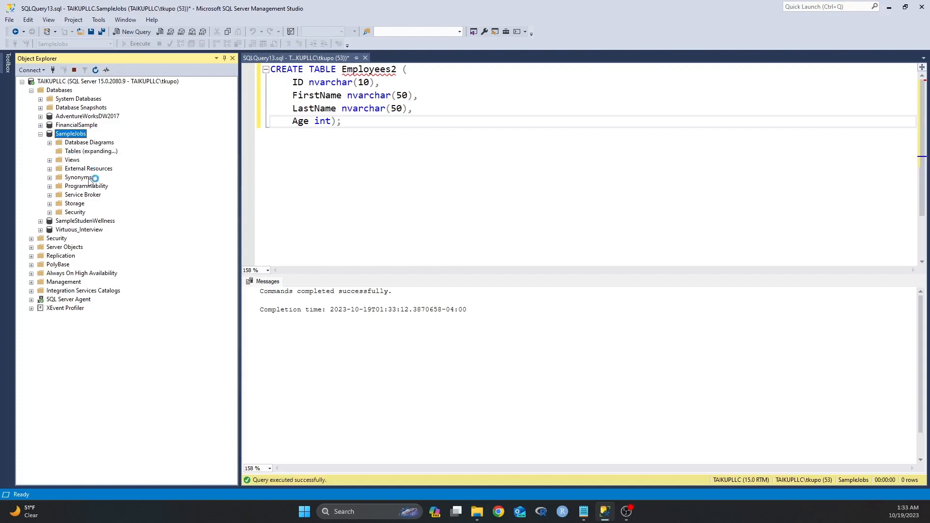
left_click(91, 151)
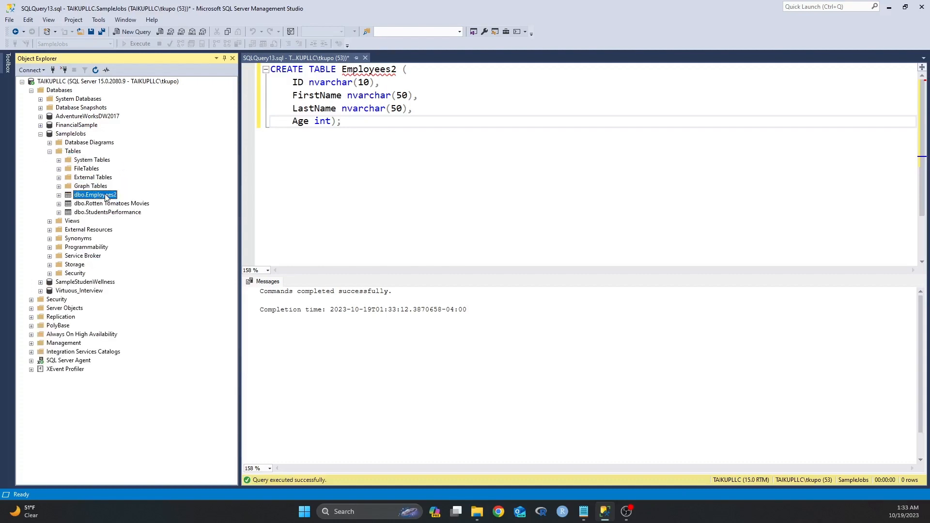
right_click(95, 195)
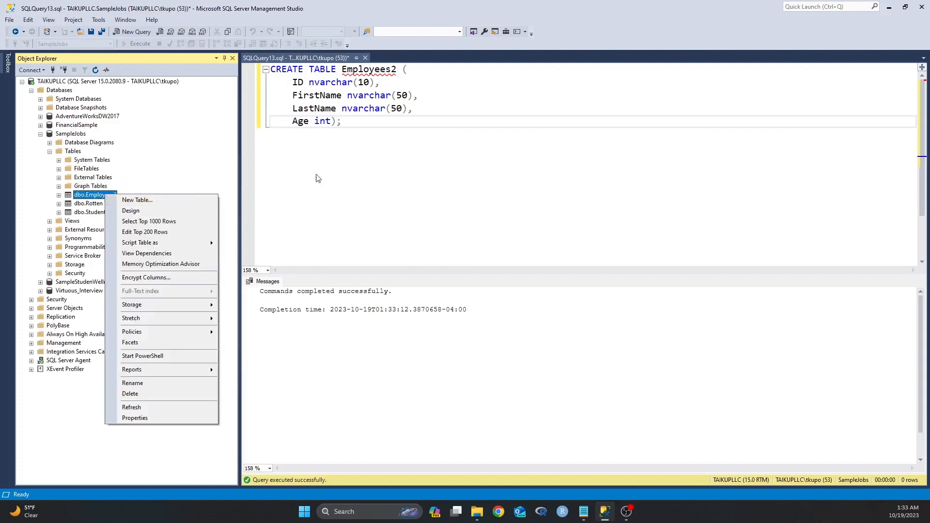
left_click(360, 122)
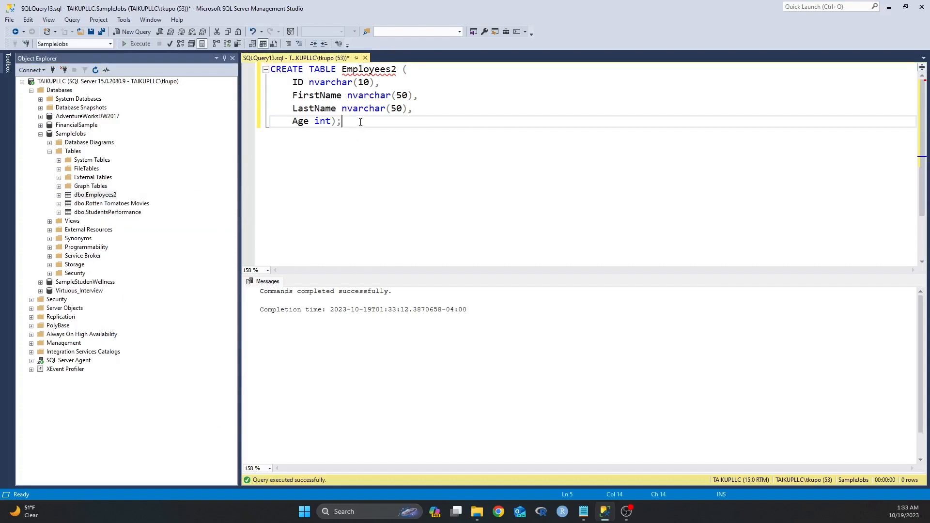
Step: Type 'select * from' on a new line below the CREATE TABLE script
type("sele")
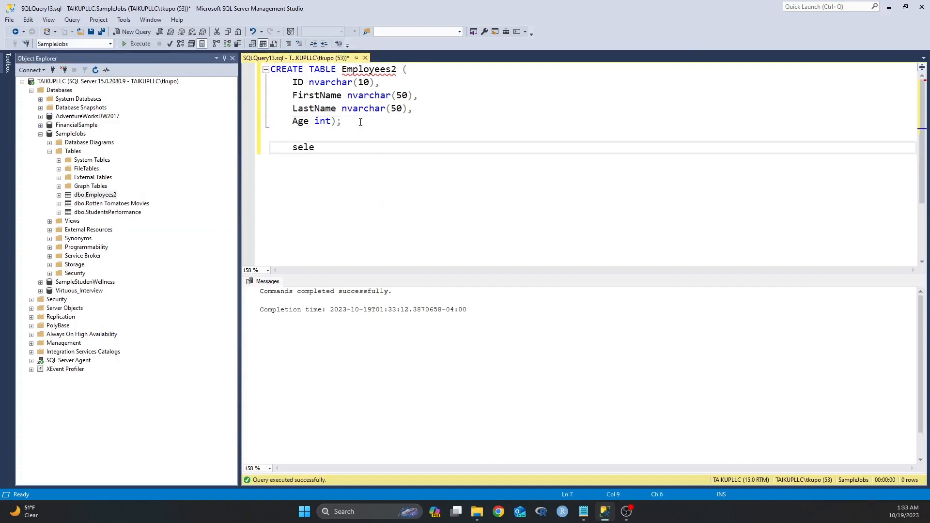
type("ct")
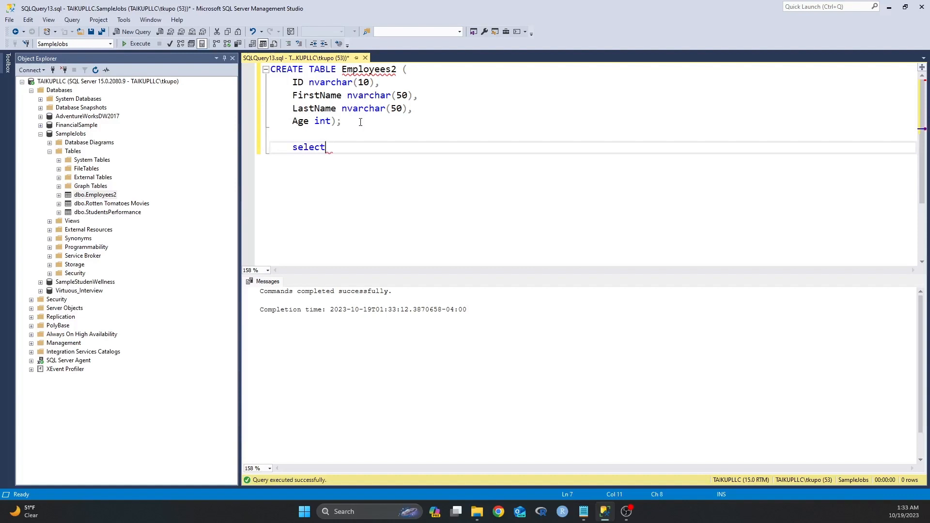
type("*")
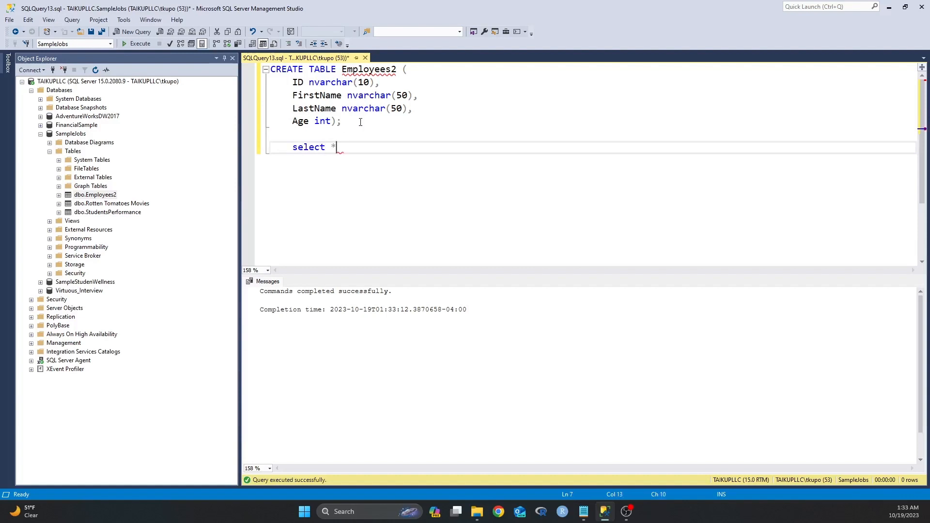
type("from [dbo].[Employees2")
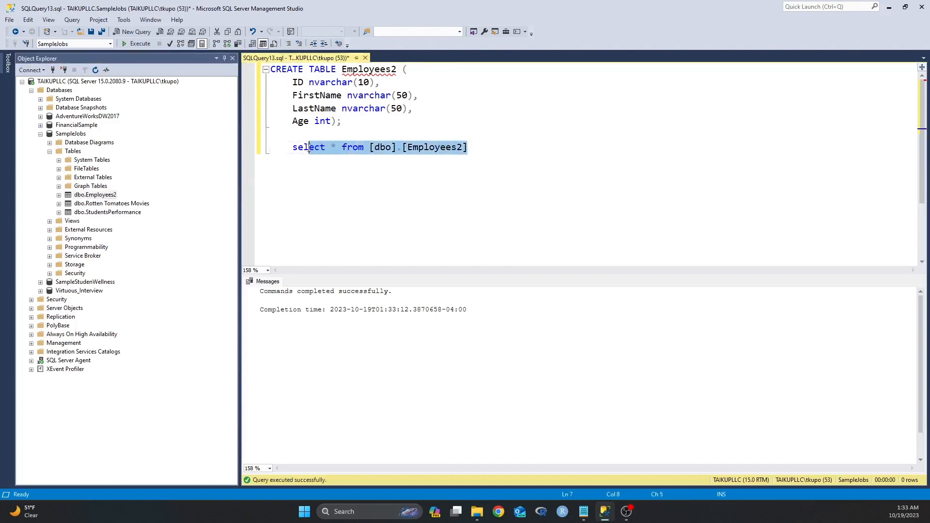
Step: Execute the SELECT on Employees2, confirming it returns no rows
left_click(136, 43)
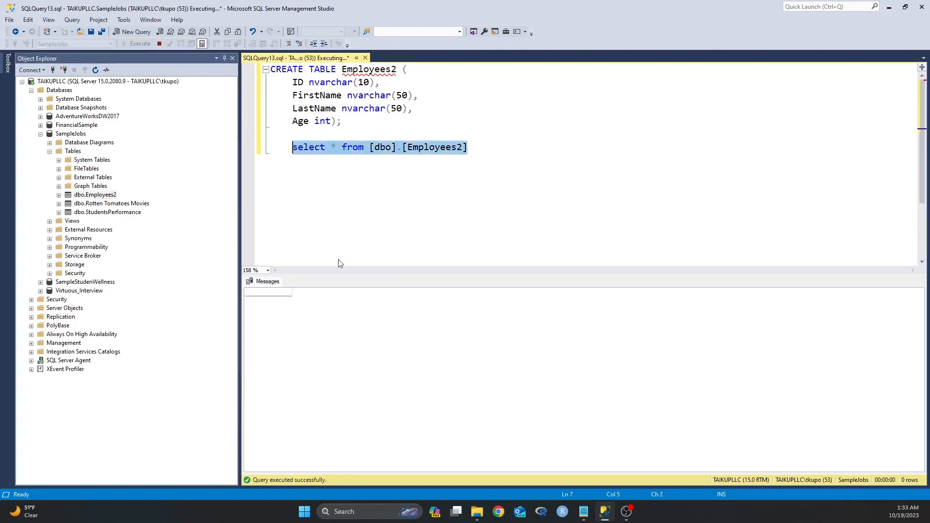
left_click(137, 43)
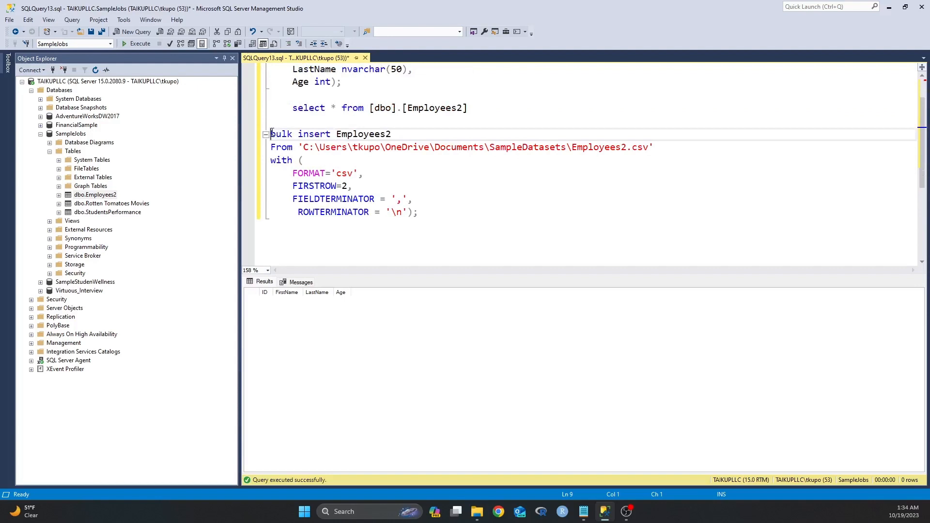
left_click_drag(271, 134, 391, 133)
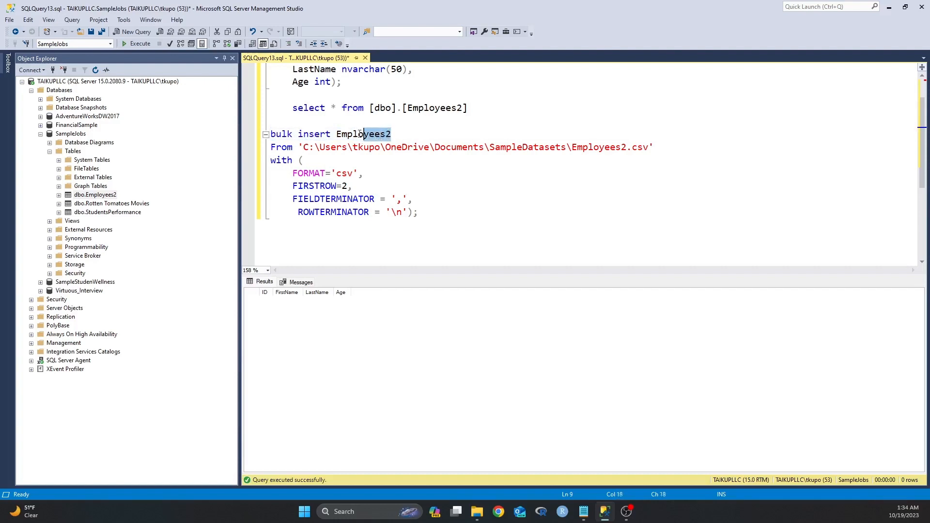
double_click(362, 134)
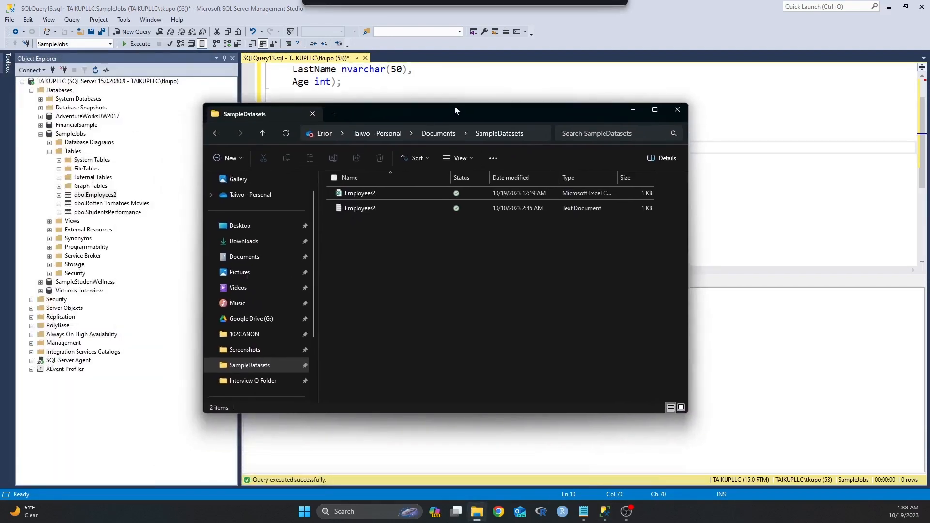
Step: Select Employees2.csv in SampleDatasets and reveal the folder's full path in the address bar
left_click(359, 193)
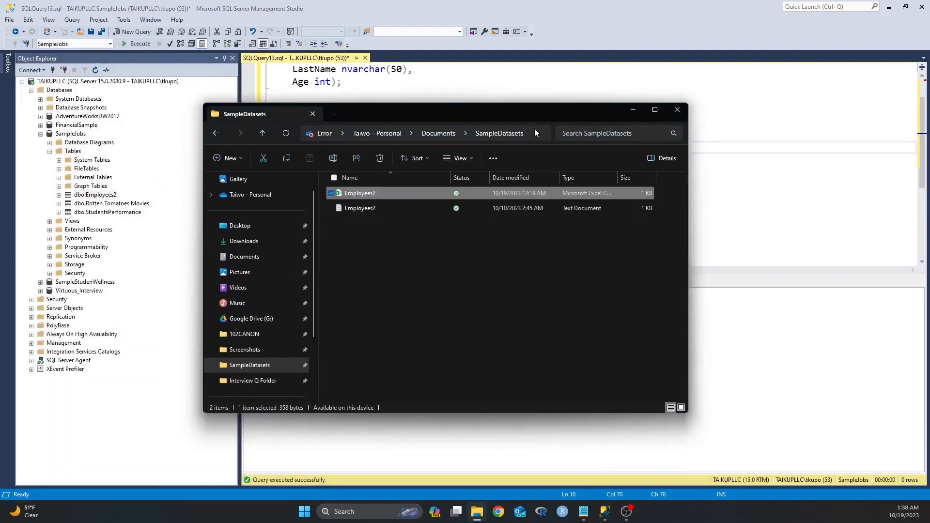
left_click(415, 133)
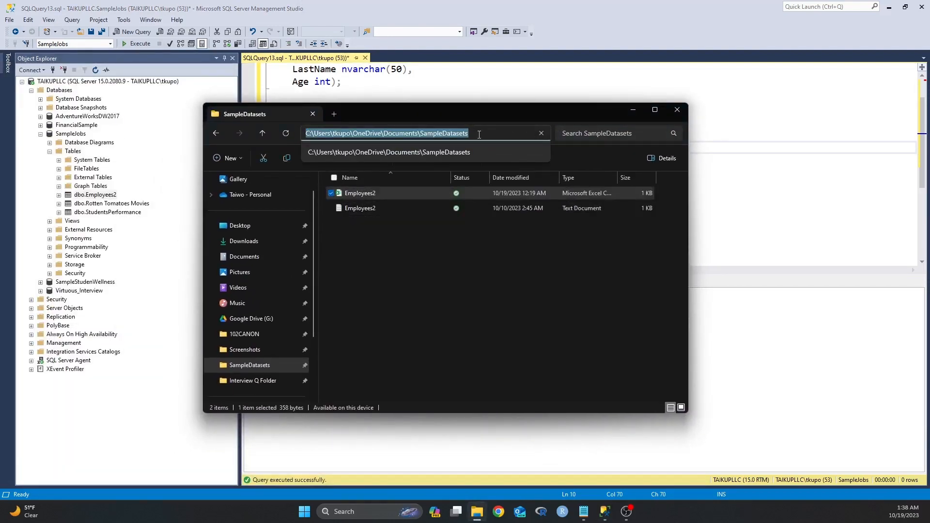
left_click(677, 110)
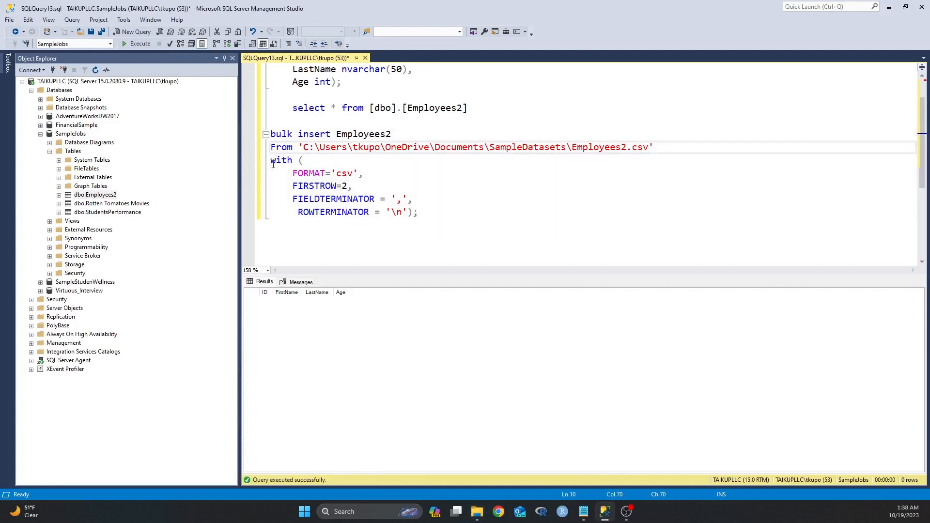
Step: Check the CSV format, ',' field terminator and row terminator, then run BULK INSERT loading 12 rows
left_click_drag(303, 160, 328, 173)
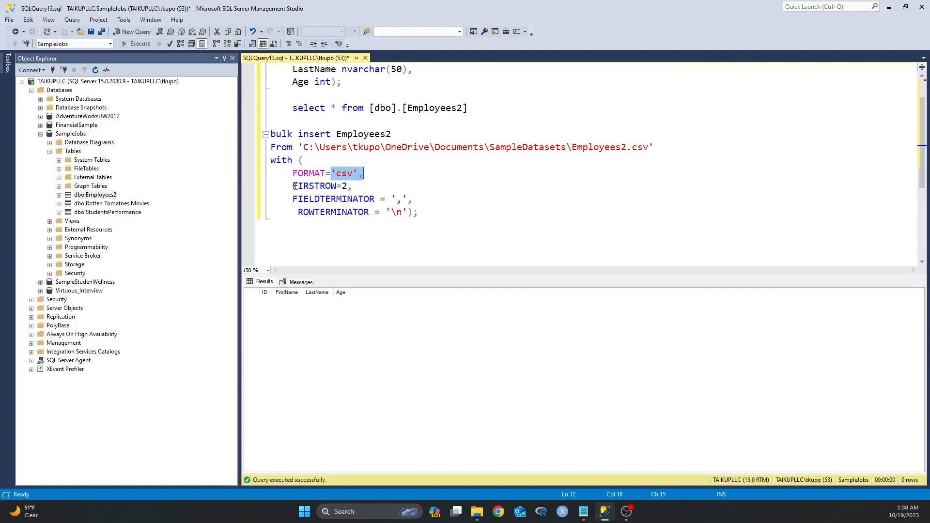
double_click(313, 186)
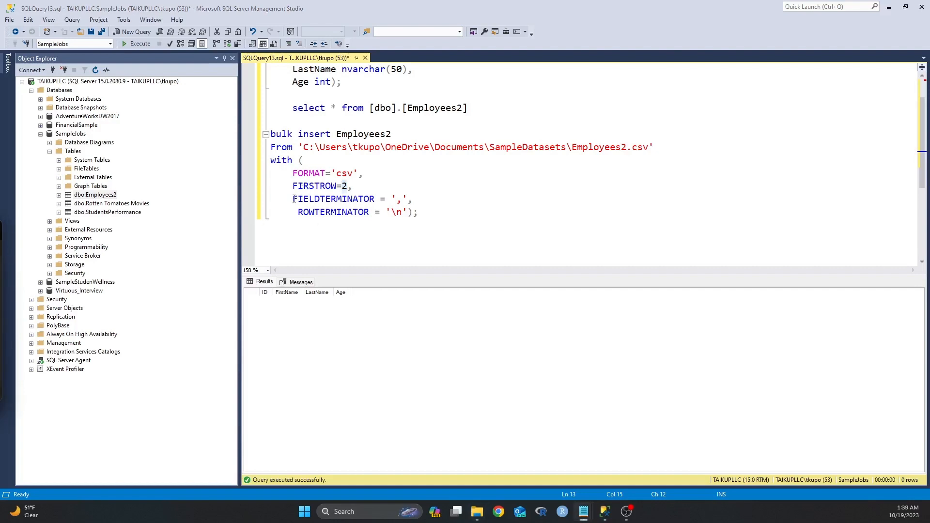
double_click(332, 198)
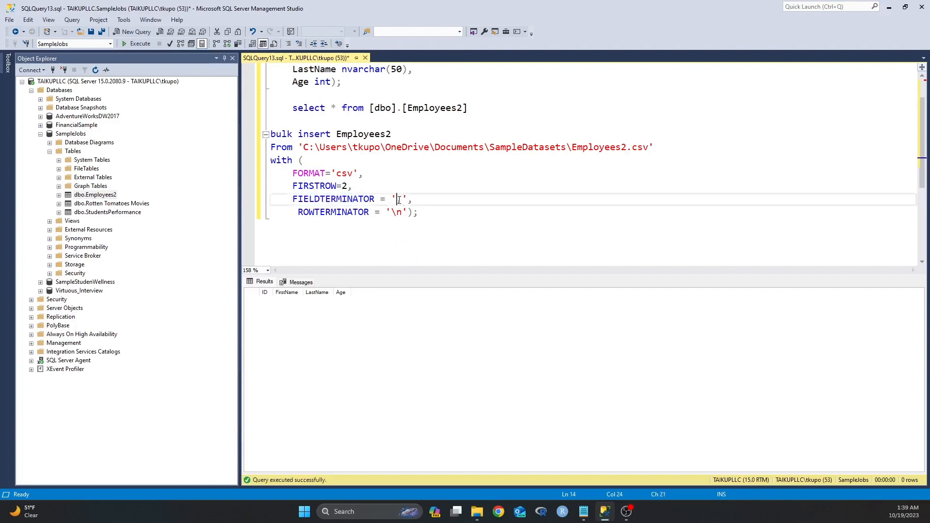
type(",")
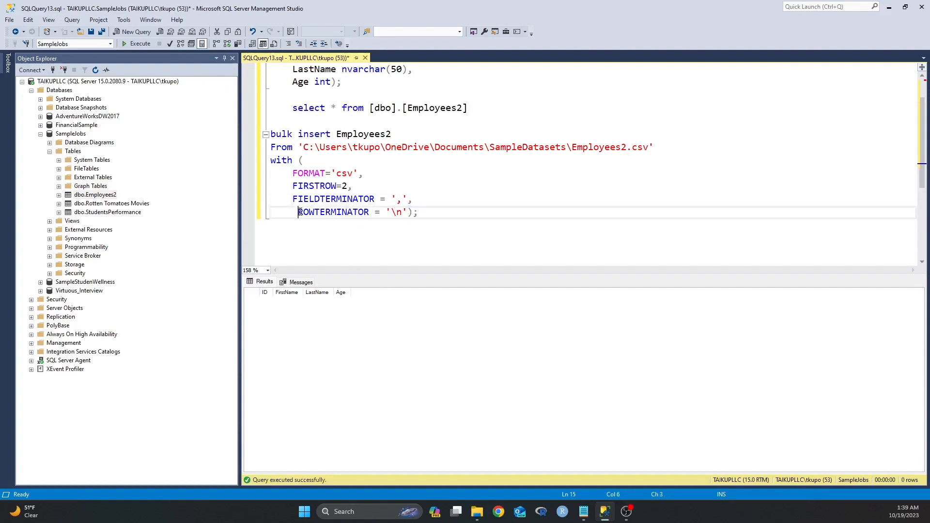
double_click(333, 211)
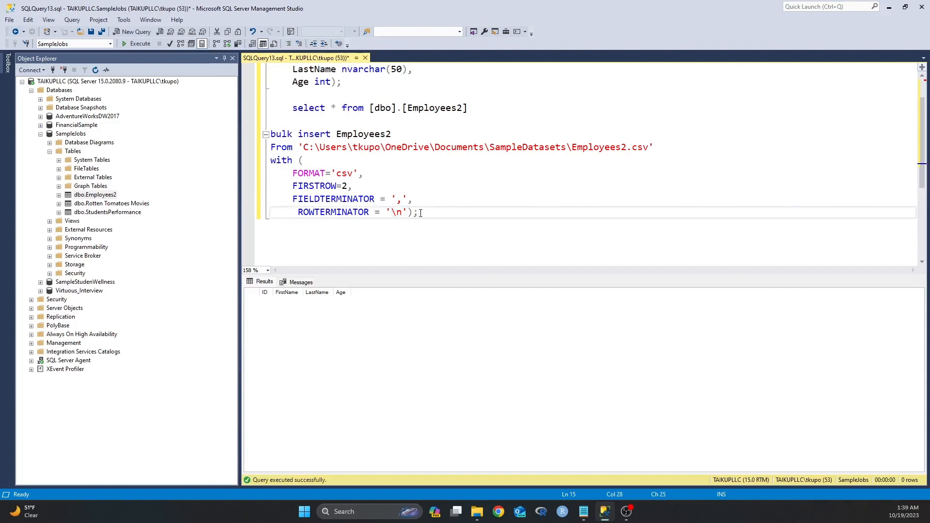
left_click_drag(418, 212, 270, 133)
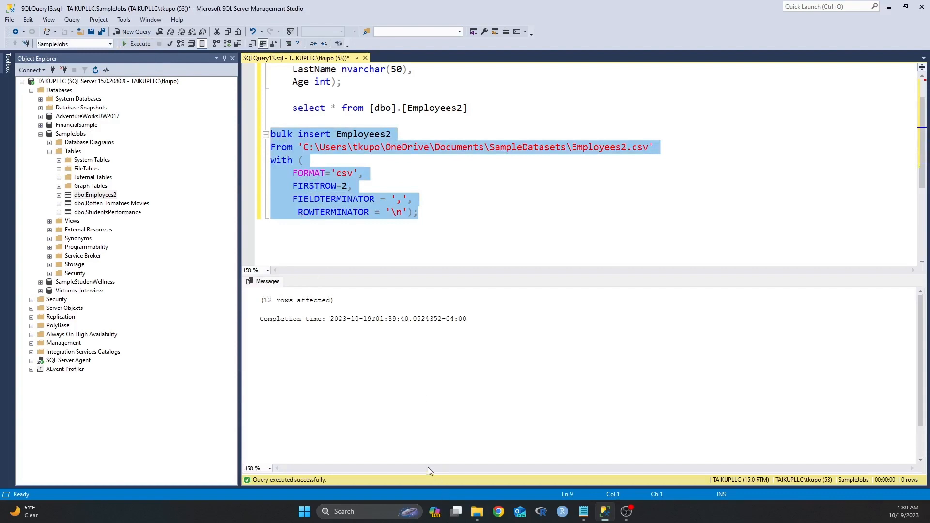
left_click(276, 307)
type("s")
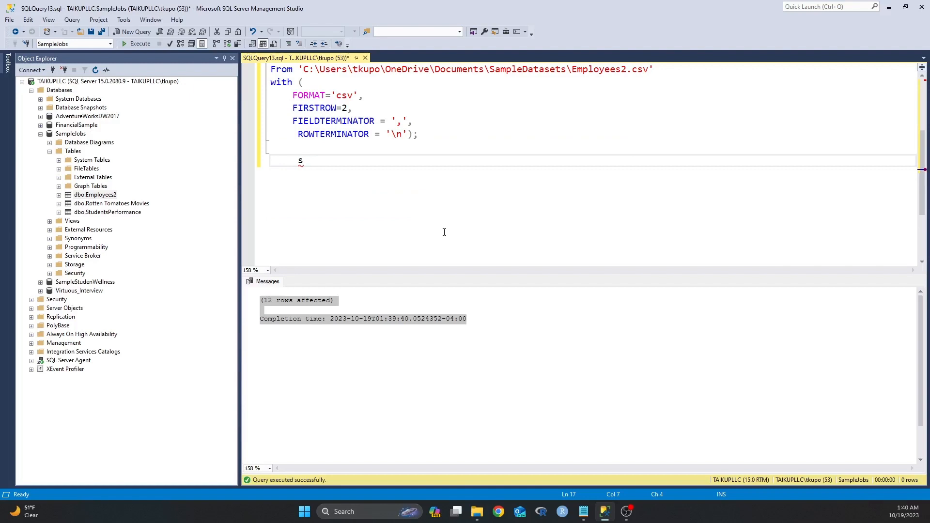
Step: Type 'select * from [dbo].[Employees2]' below the BULK INSERT and select that line
key("Backspace")
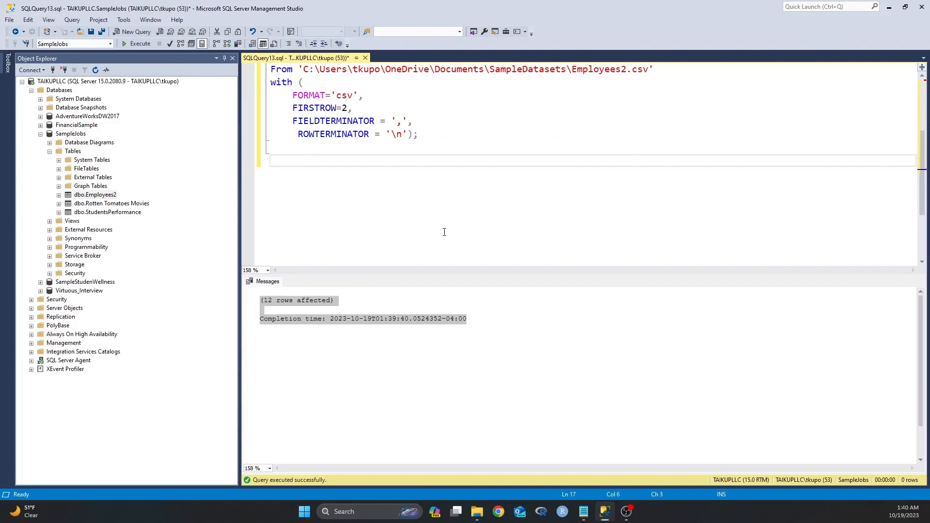
type("select")
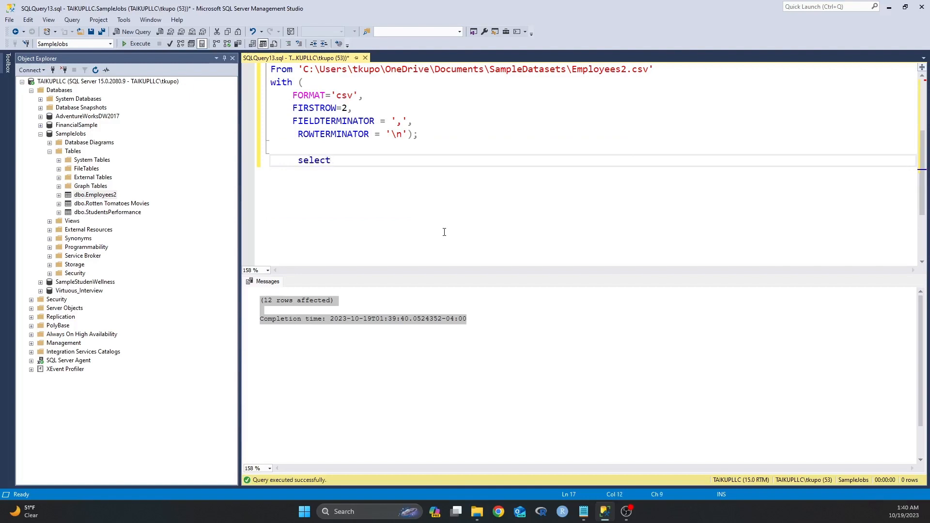
type("* f")
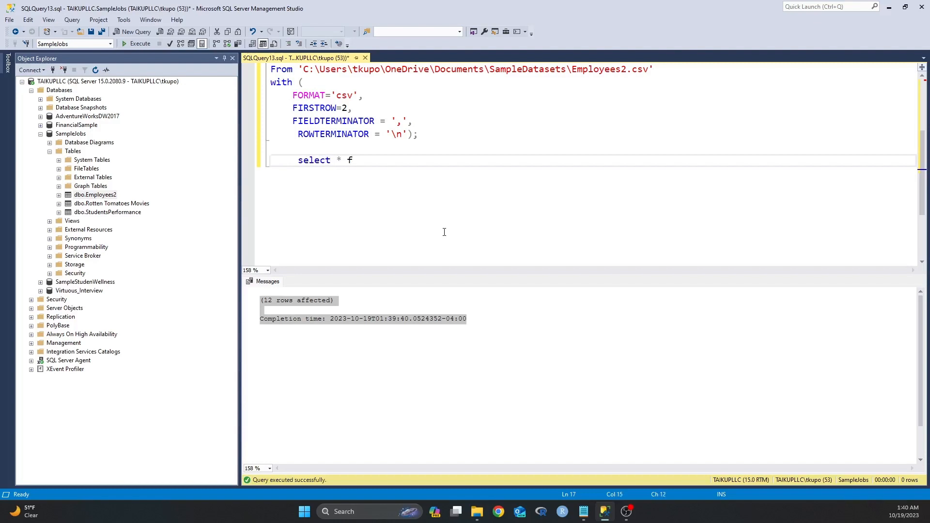
type("rom")
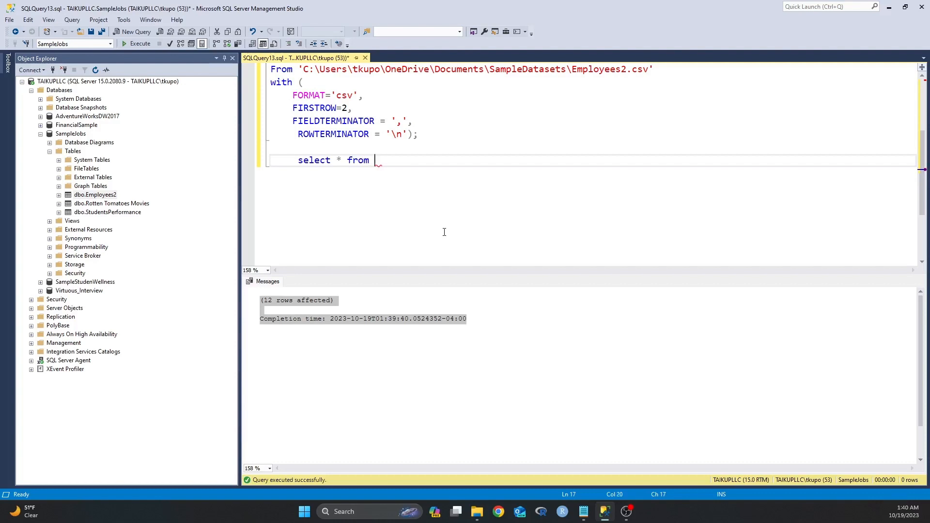
mouse_move(368, 152)
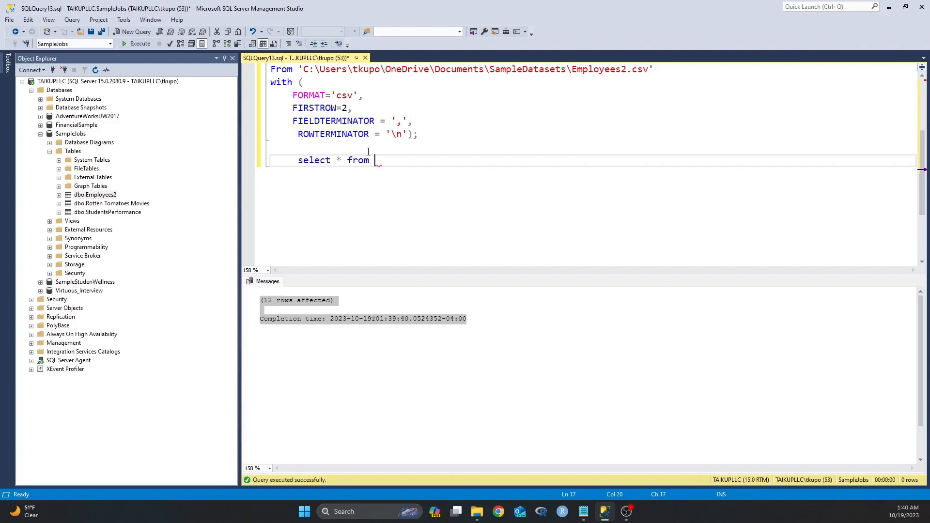
type("[dbo].[Employees2]")
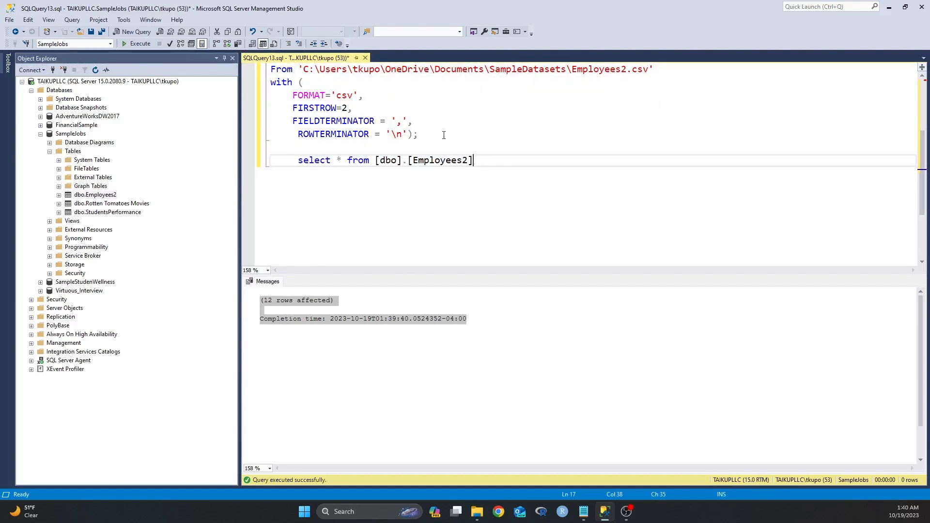
left_click_drag(473, 161, 297, 160)
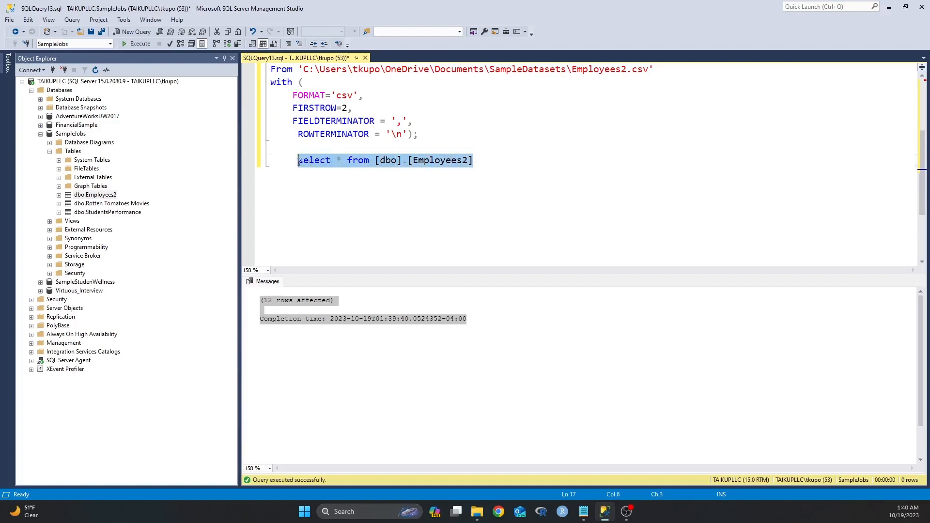
Step: Run the SELECT and inspect the 12 returned rows, clicking the first employee's ID
left_click(140, 43)
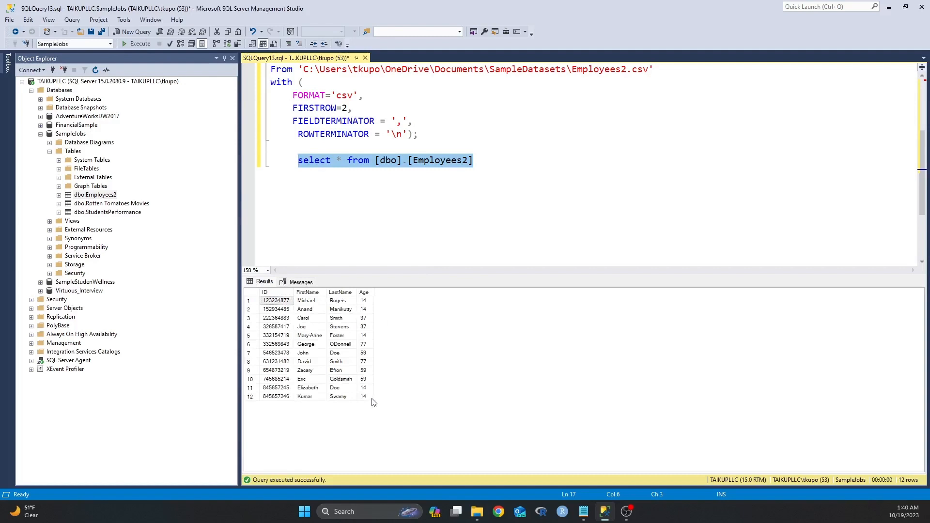
mouse_move(275, 306)
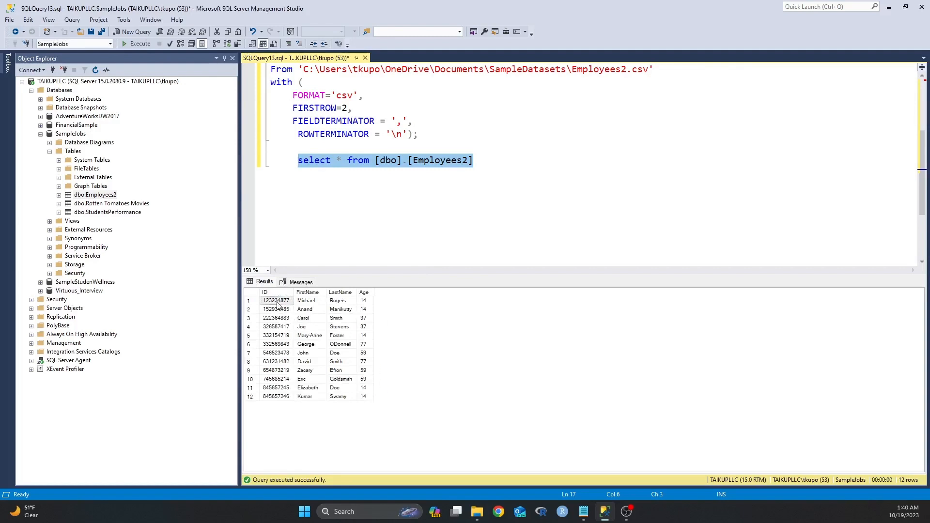
left_click(276, 300)
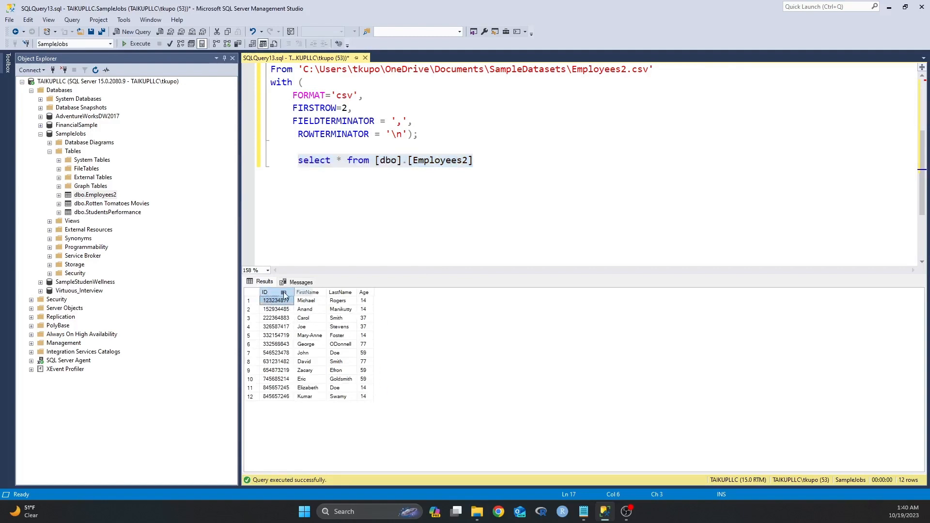
left_click(275, 300)
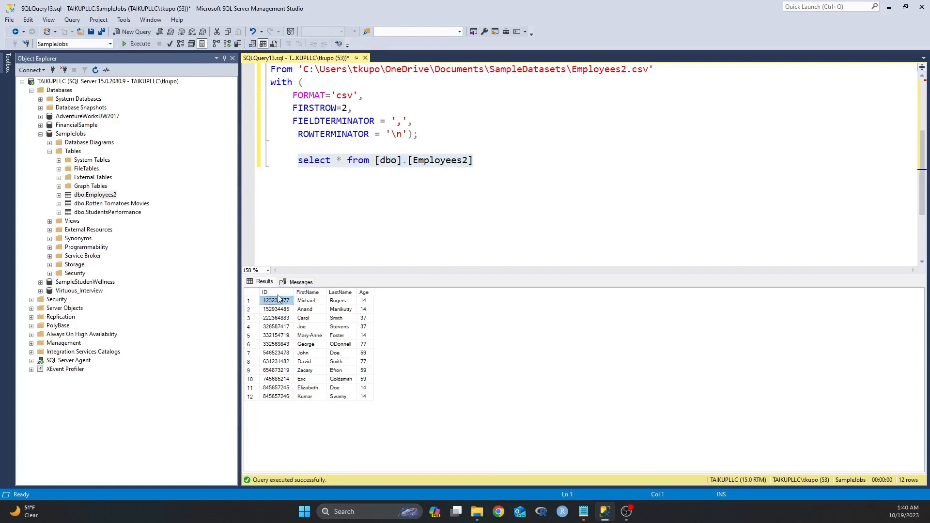